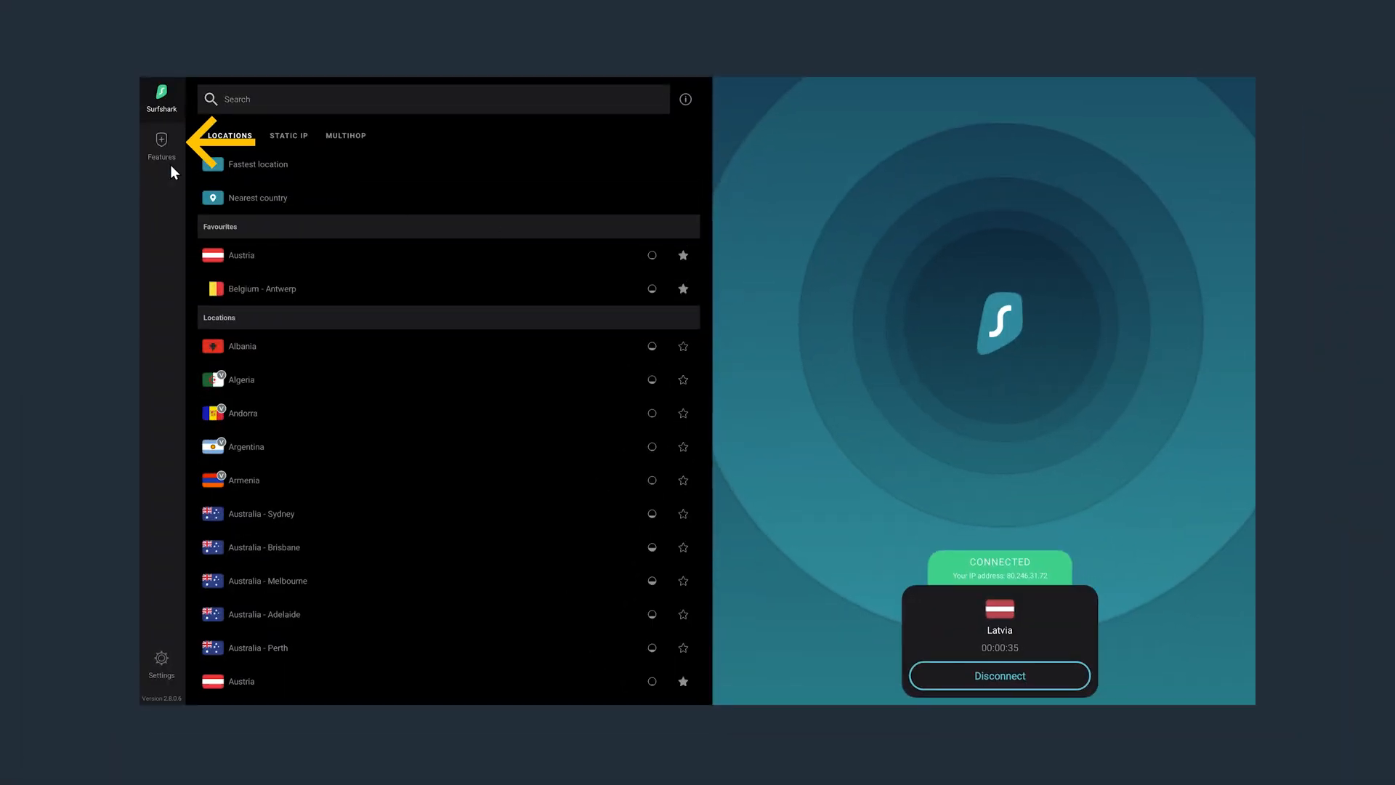
- Turn on Bypasser's Route via VPN option for selected apps from Features
{"action": "left_click", "coordinate": [161, 145]}
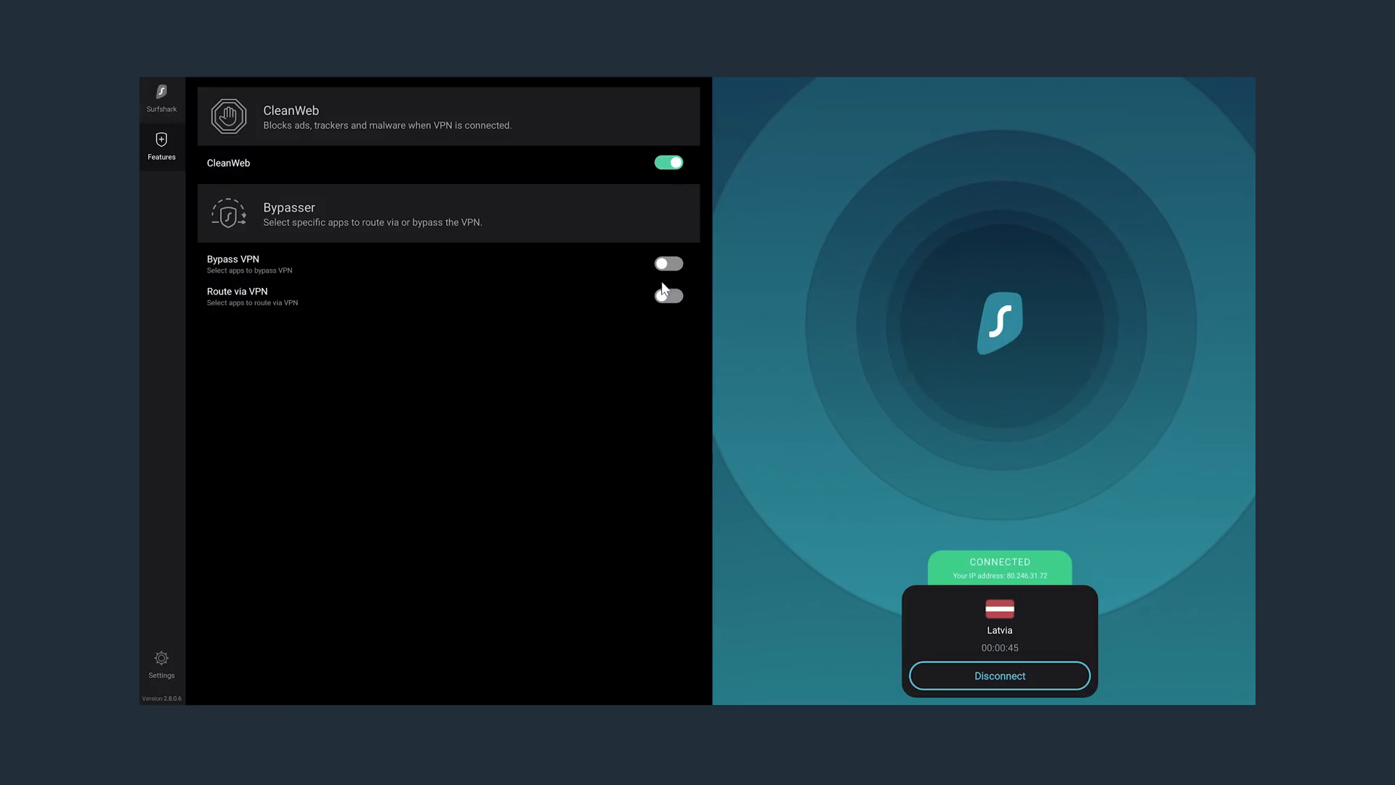
{"action": "left_click", "coordinate": [668, 263]}
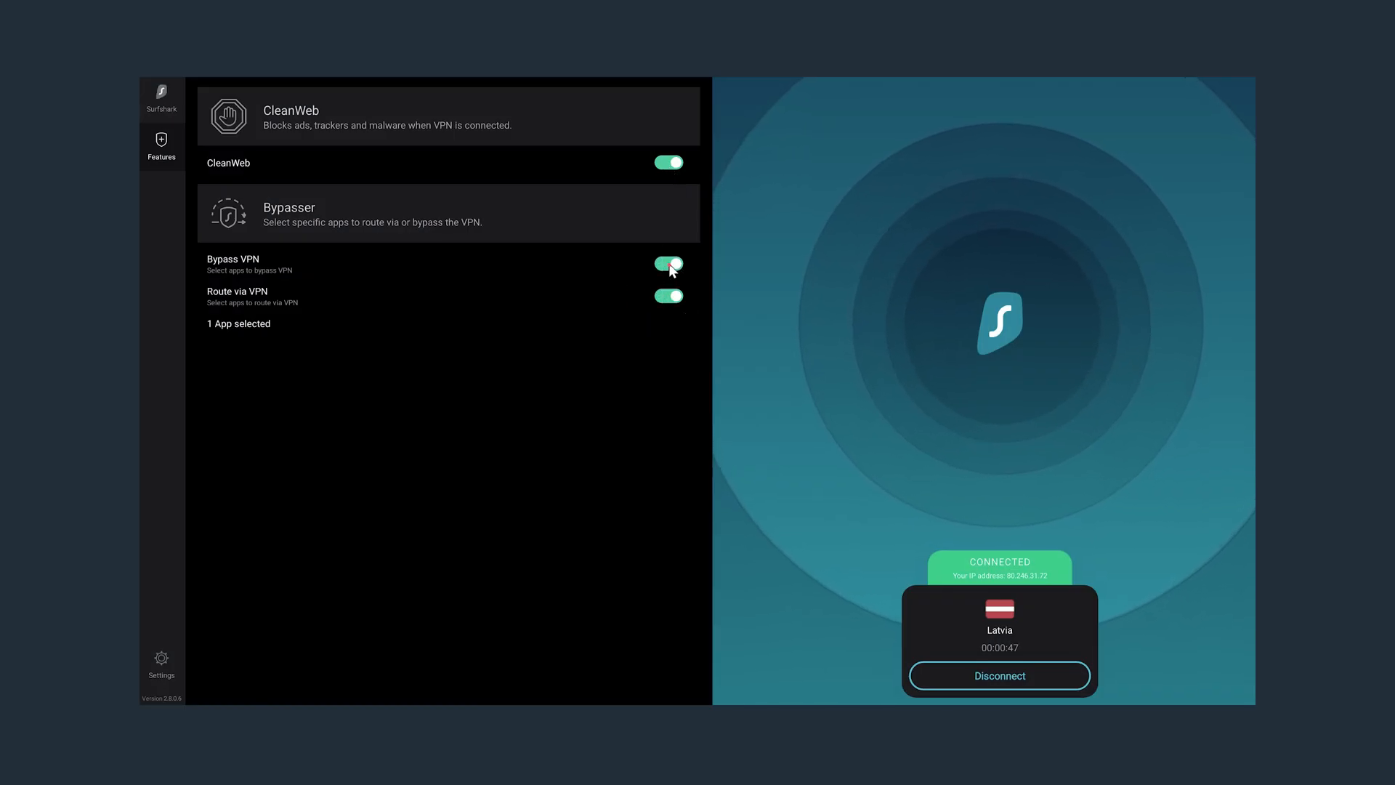
- Switch Bypasser to Bypass VPN for the one app, then go to VPN settings
{"action": "left_click", "coordinate": [669, 295]}
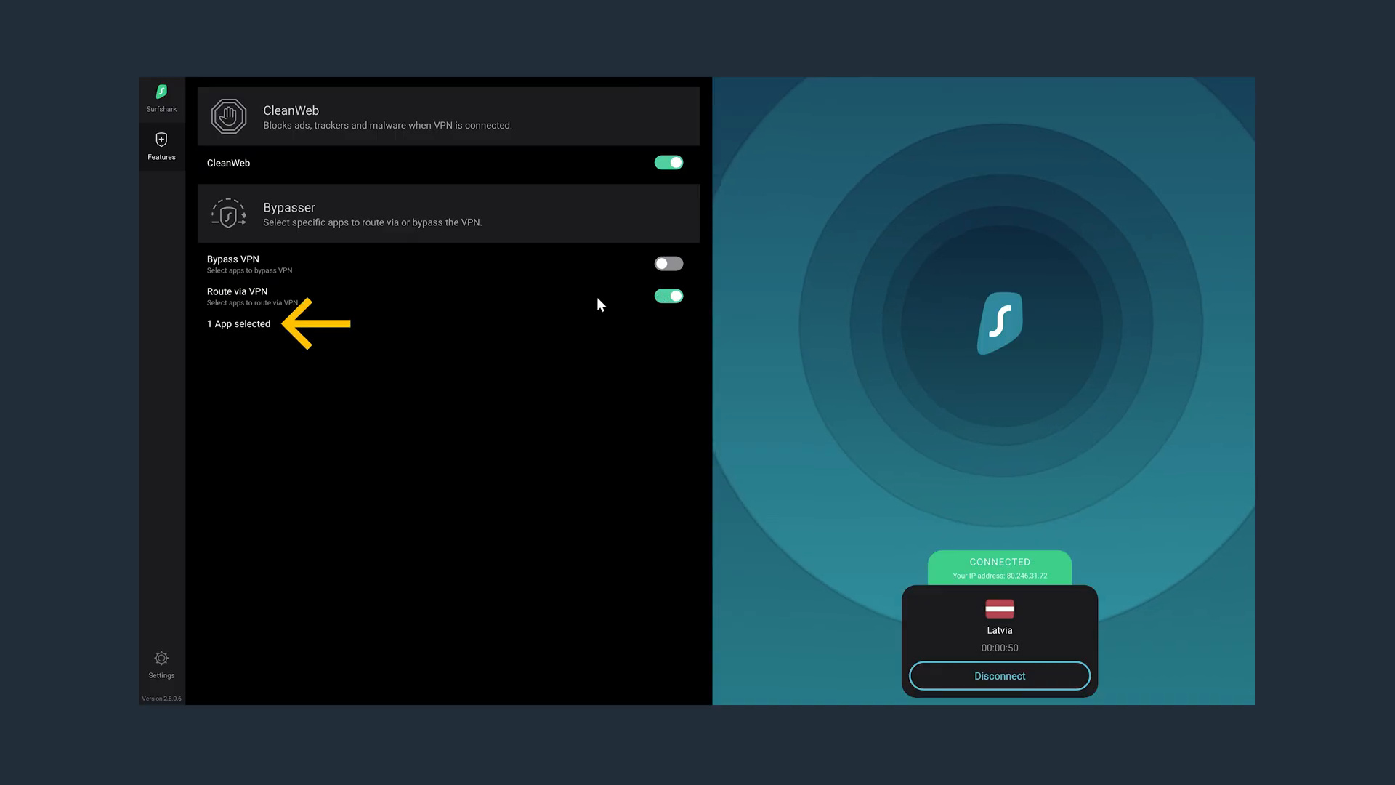
{"action": "left_click", "coordinate": [237, 324]}
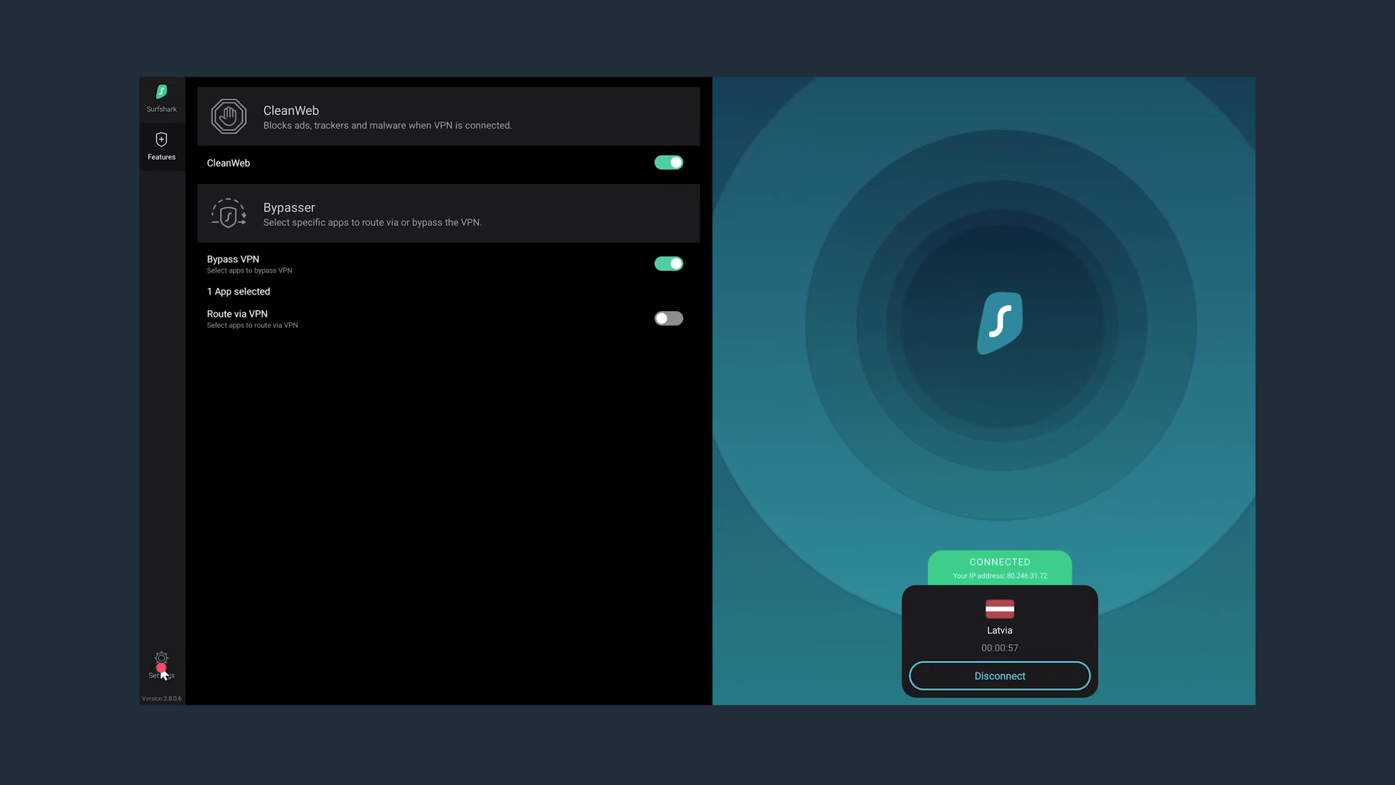
{"action": "left_click", "coordinate": [161, 662]}
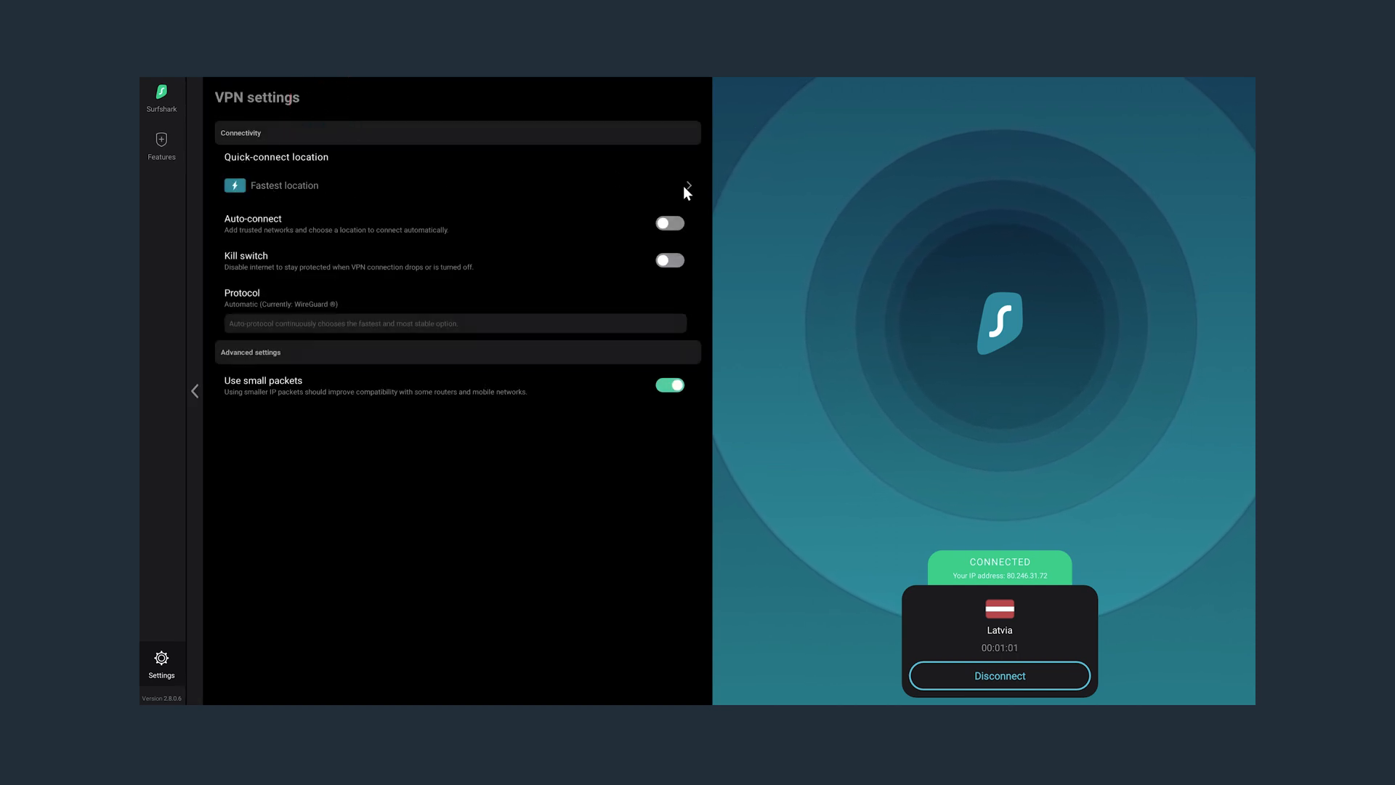
- Change the quick-connect location from Fastest location to Canada - Vancouver
{"action": "left_click", "coordinate": [685, 185]}
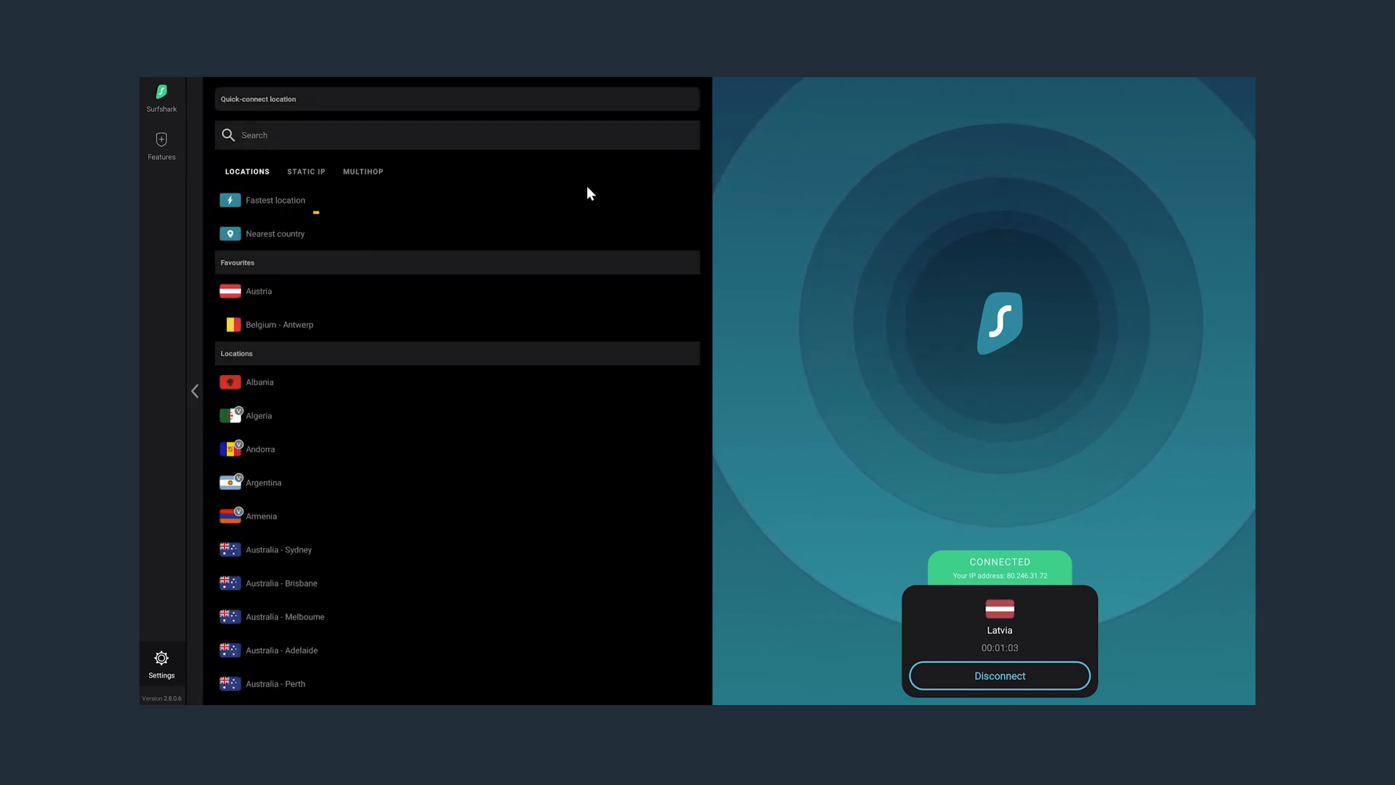
{"action": "scroll", "scroll_direction": "down", "scroll_amount": 3}
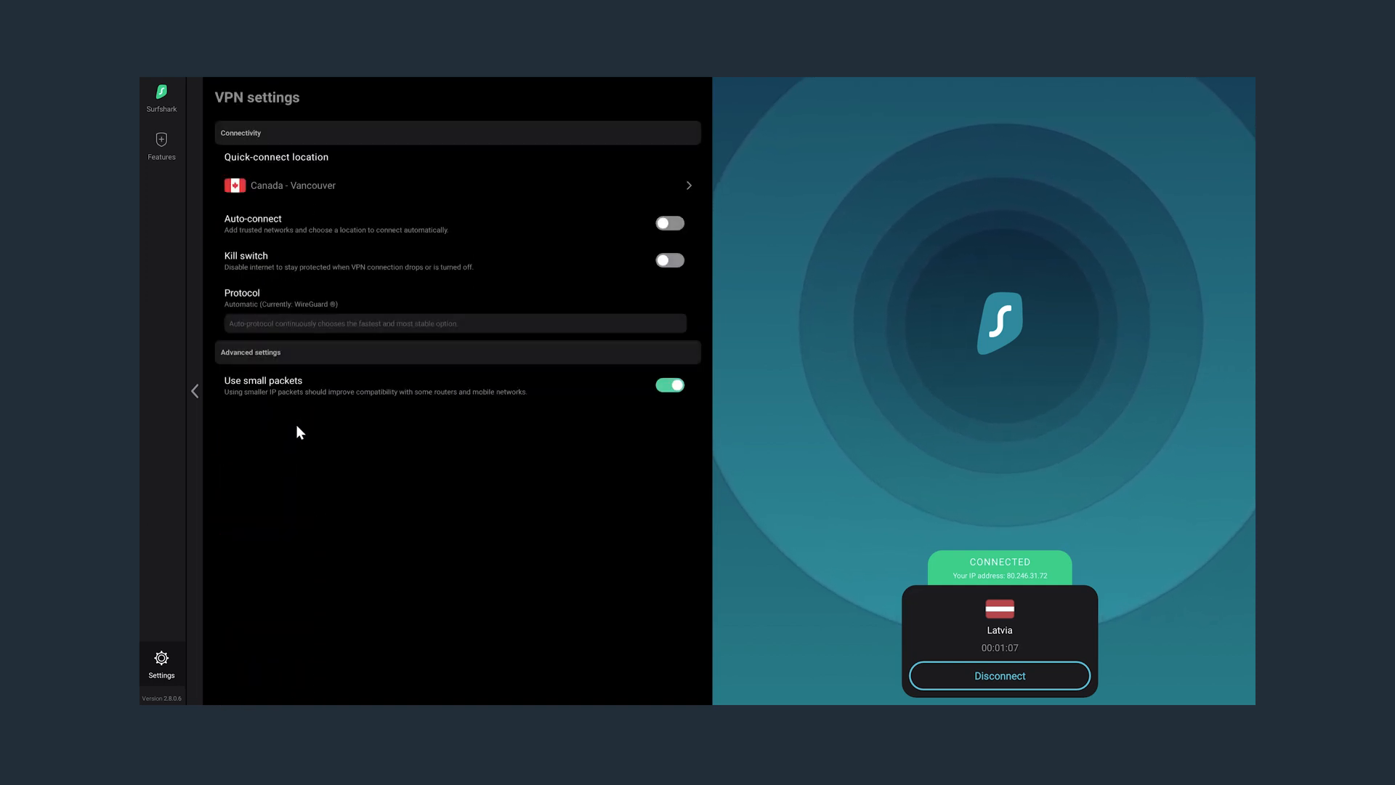
{"action": "left_click", "coordinate": [669, 223]}
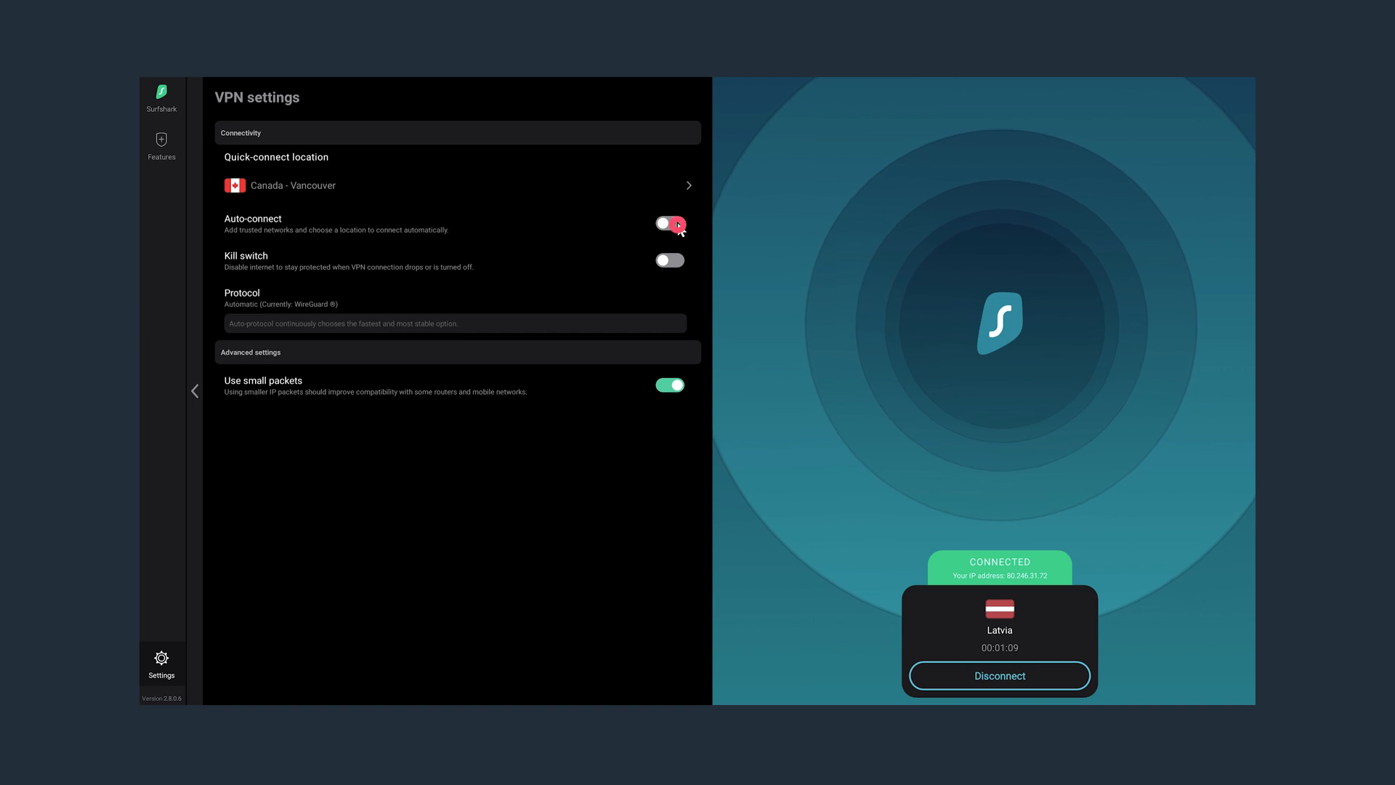
- Enable auto-connect to Austria and the kill switch, leaving protocol on Automatic
{"action": "left_click", "coordinate": [669, 224]}
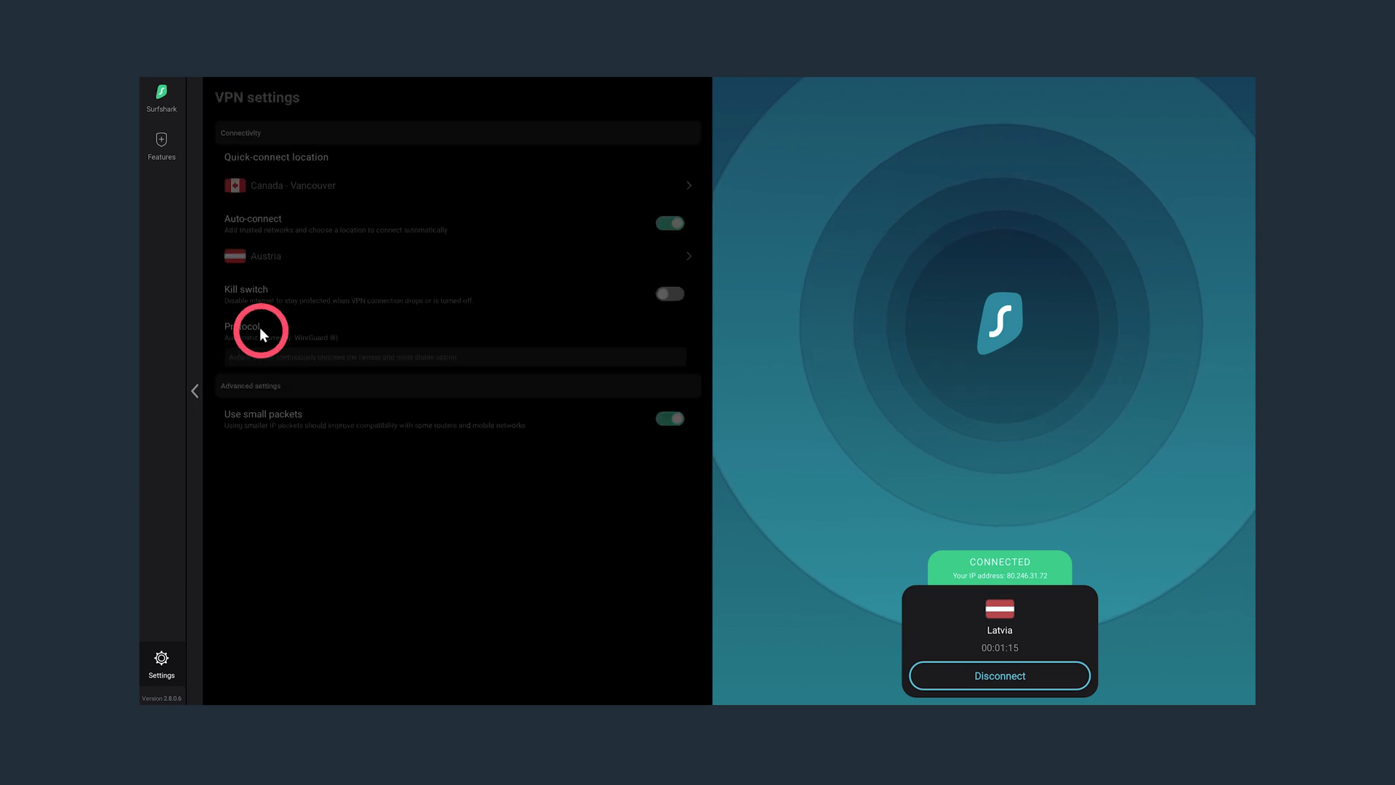
{"action": "left_click", "coordinate": [669, 295]}
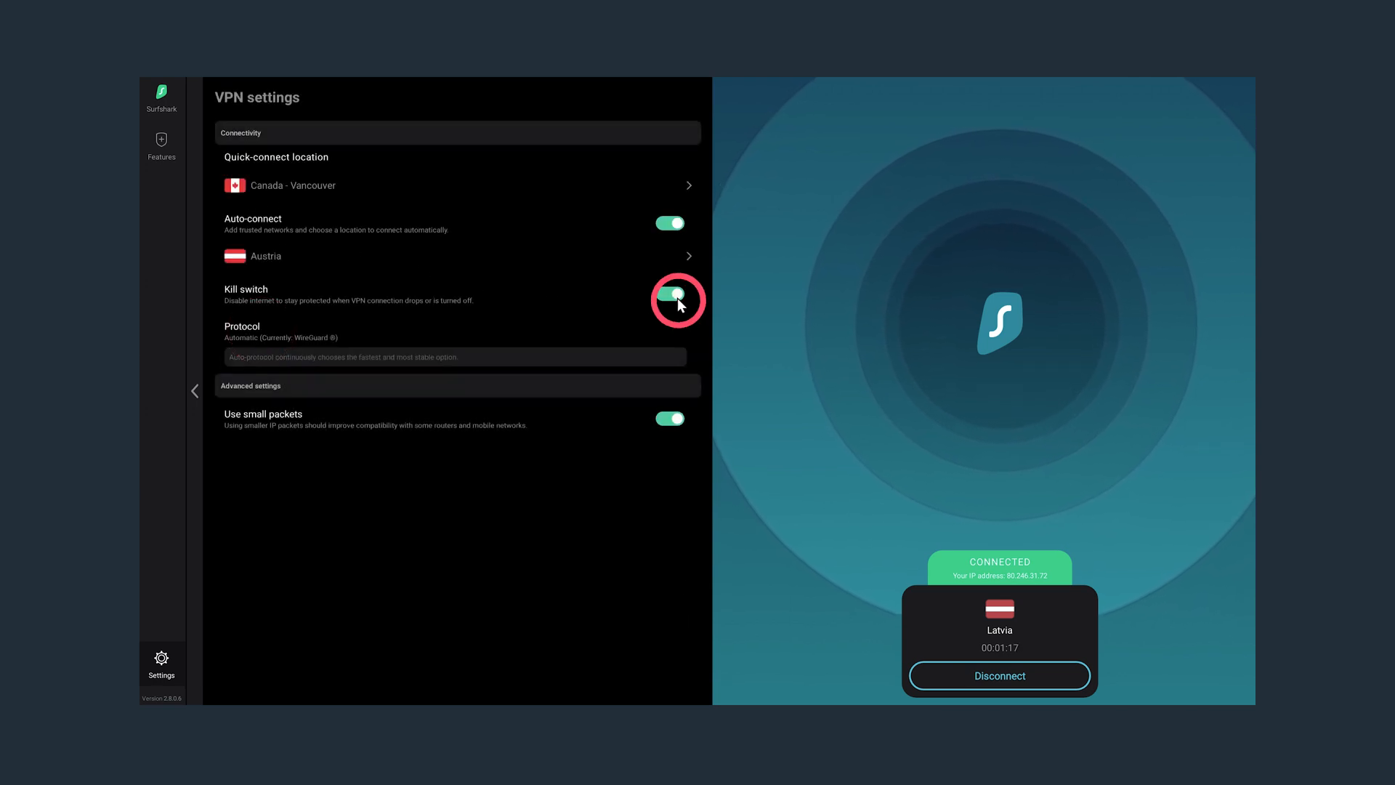
{"action": "left_click", "coordinate": [669, 298]}
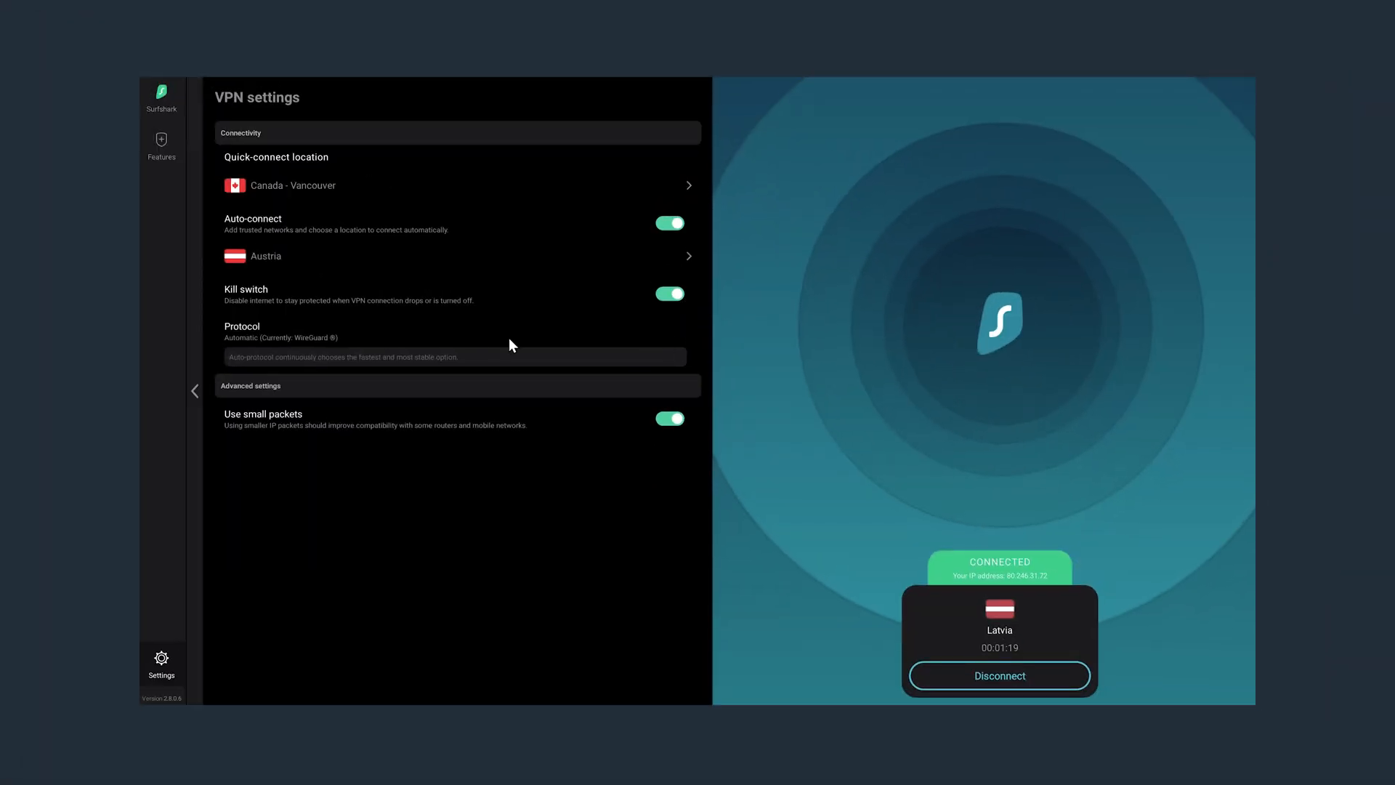
{"action": "left_click", "coordinate": [280, 337]}
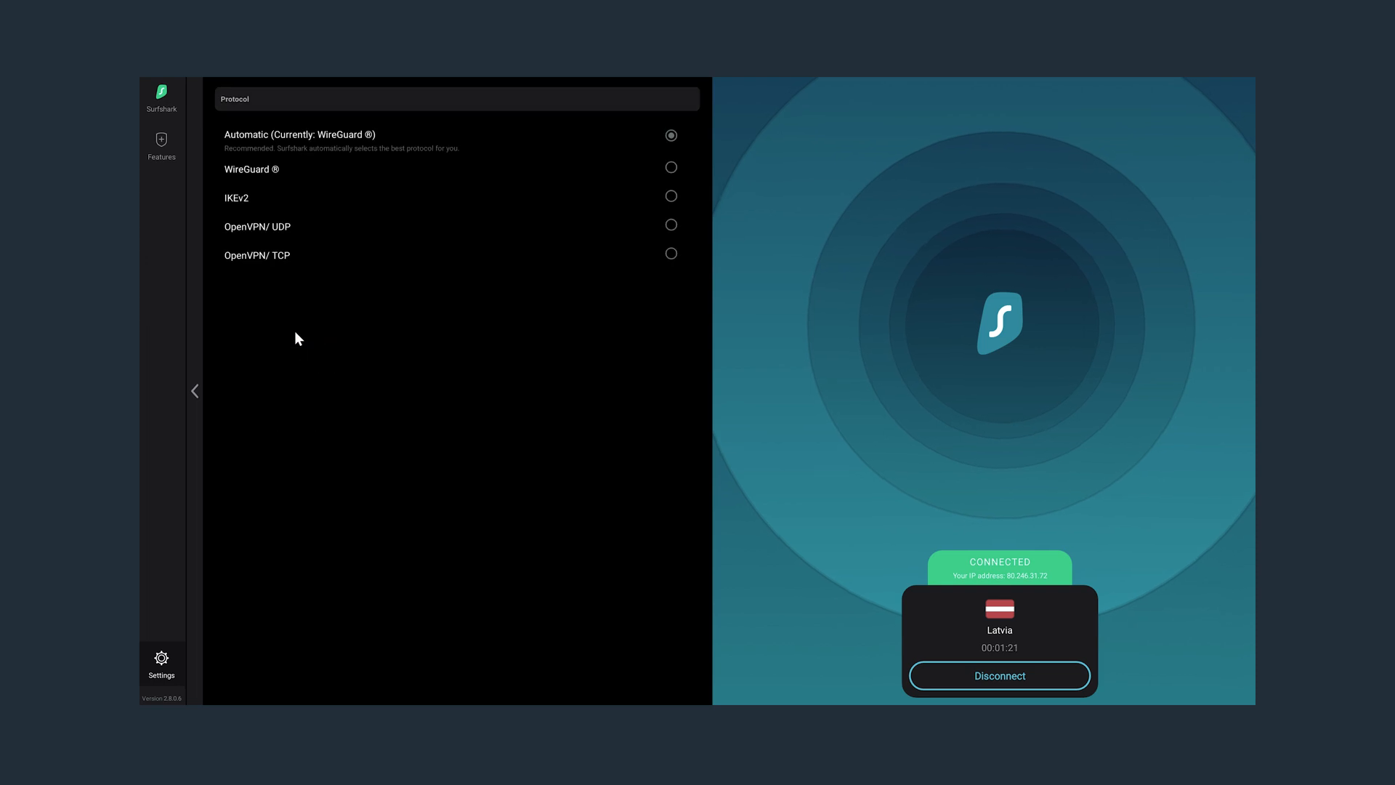